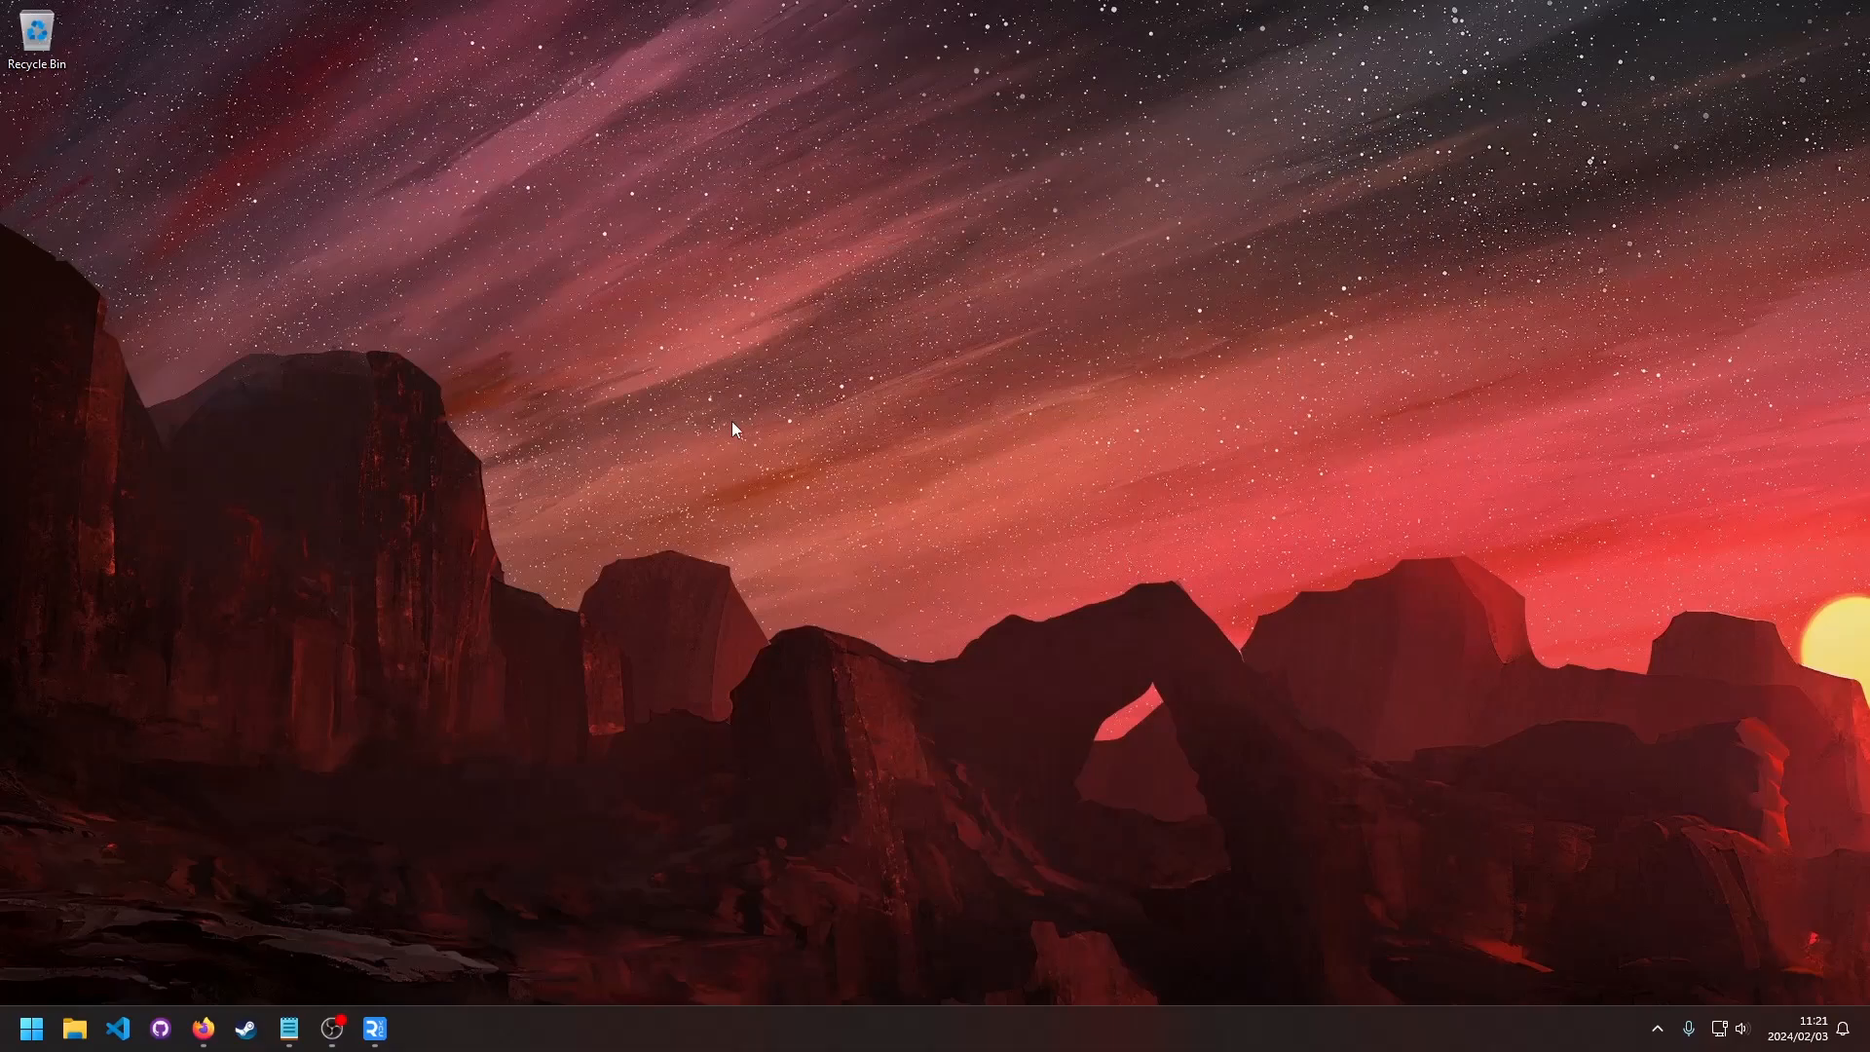
mouse_move(437, 779)
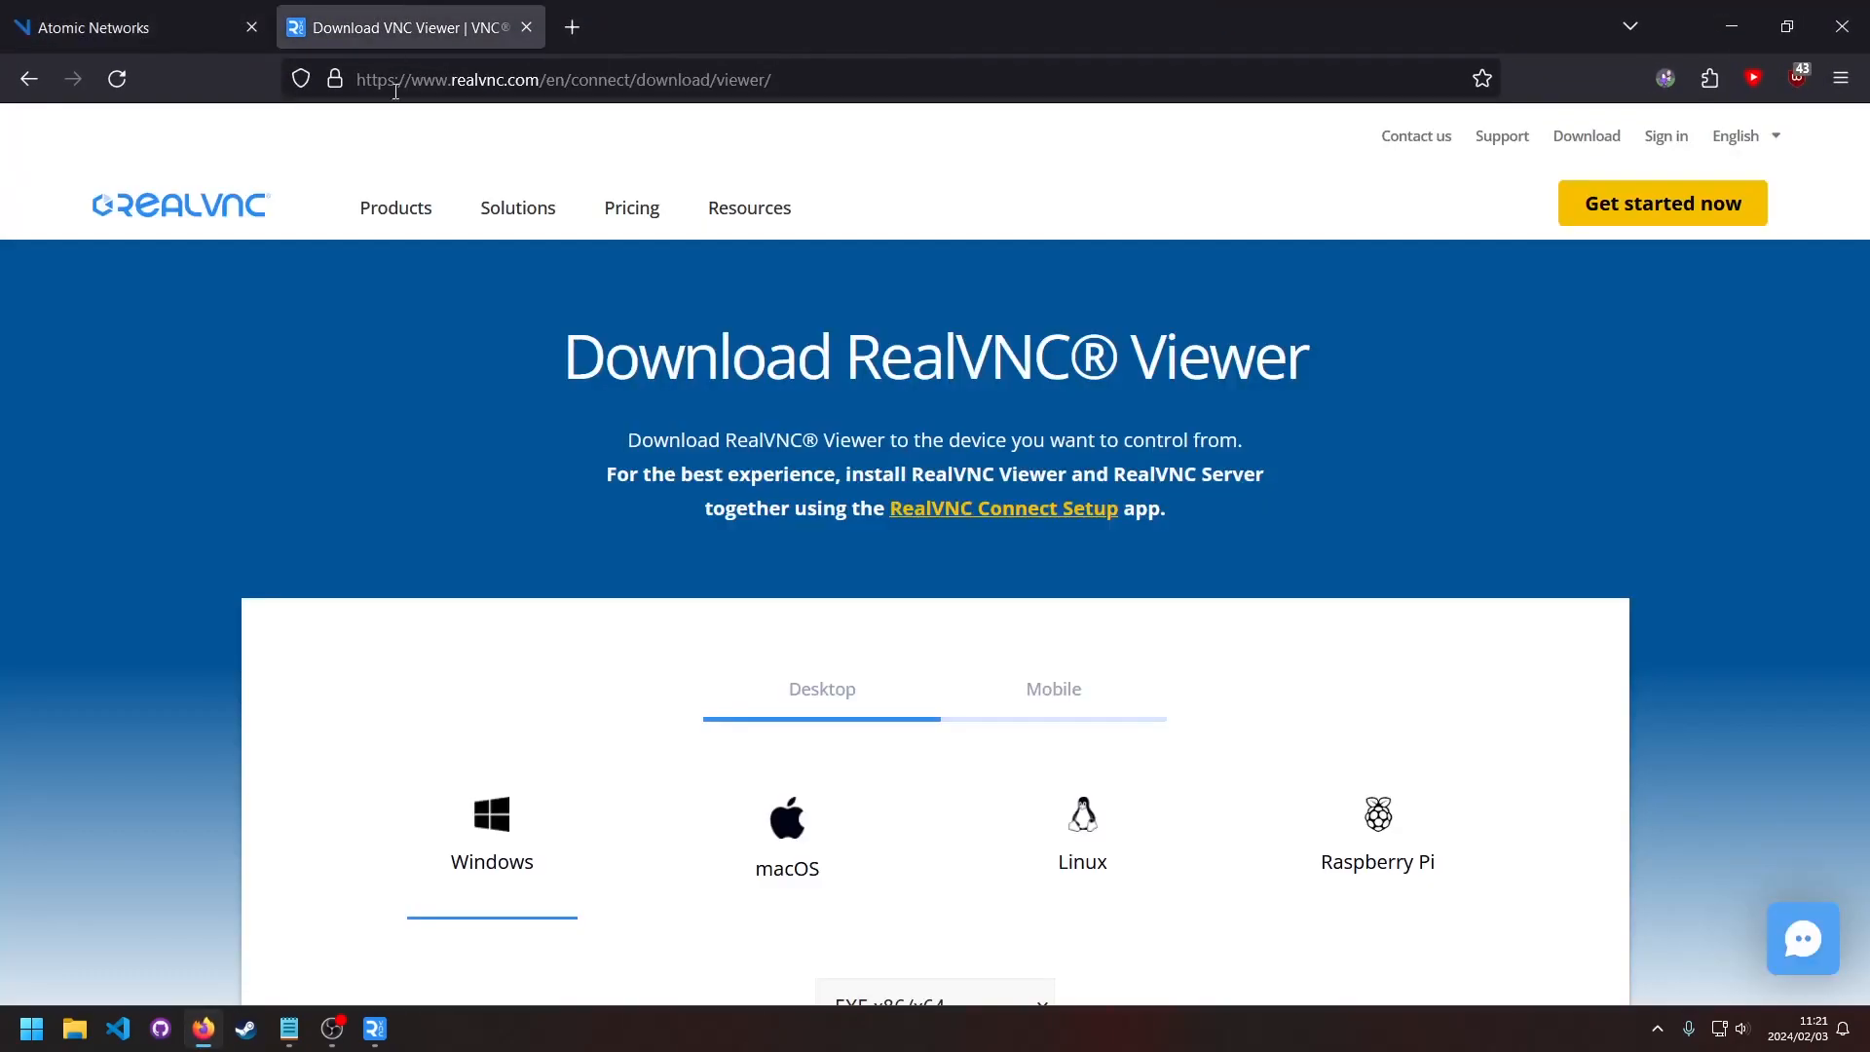
mouse_move(865, 386)
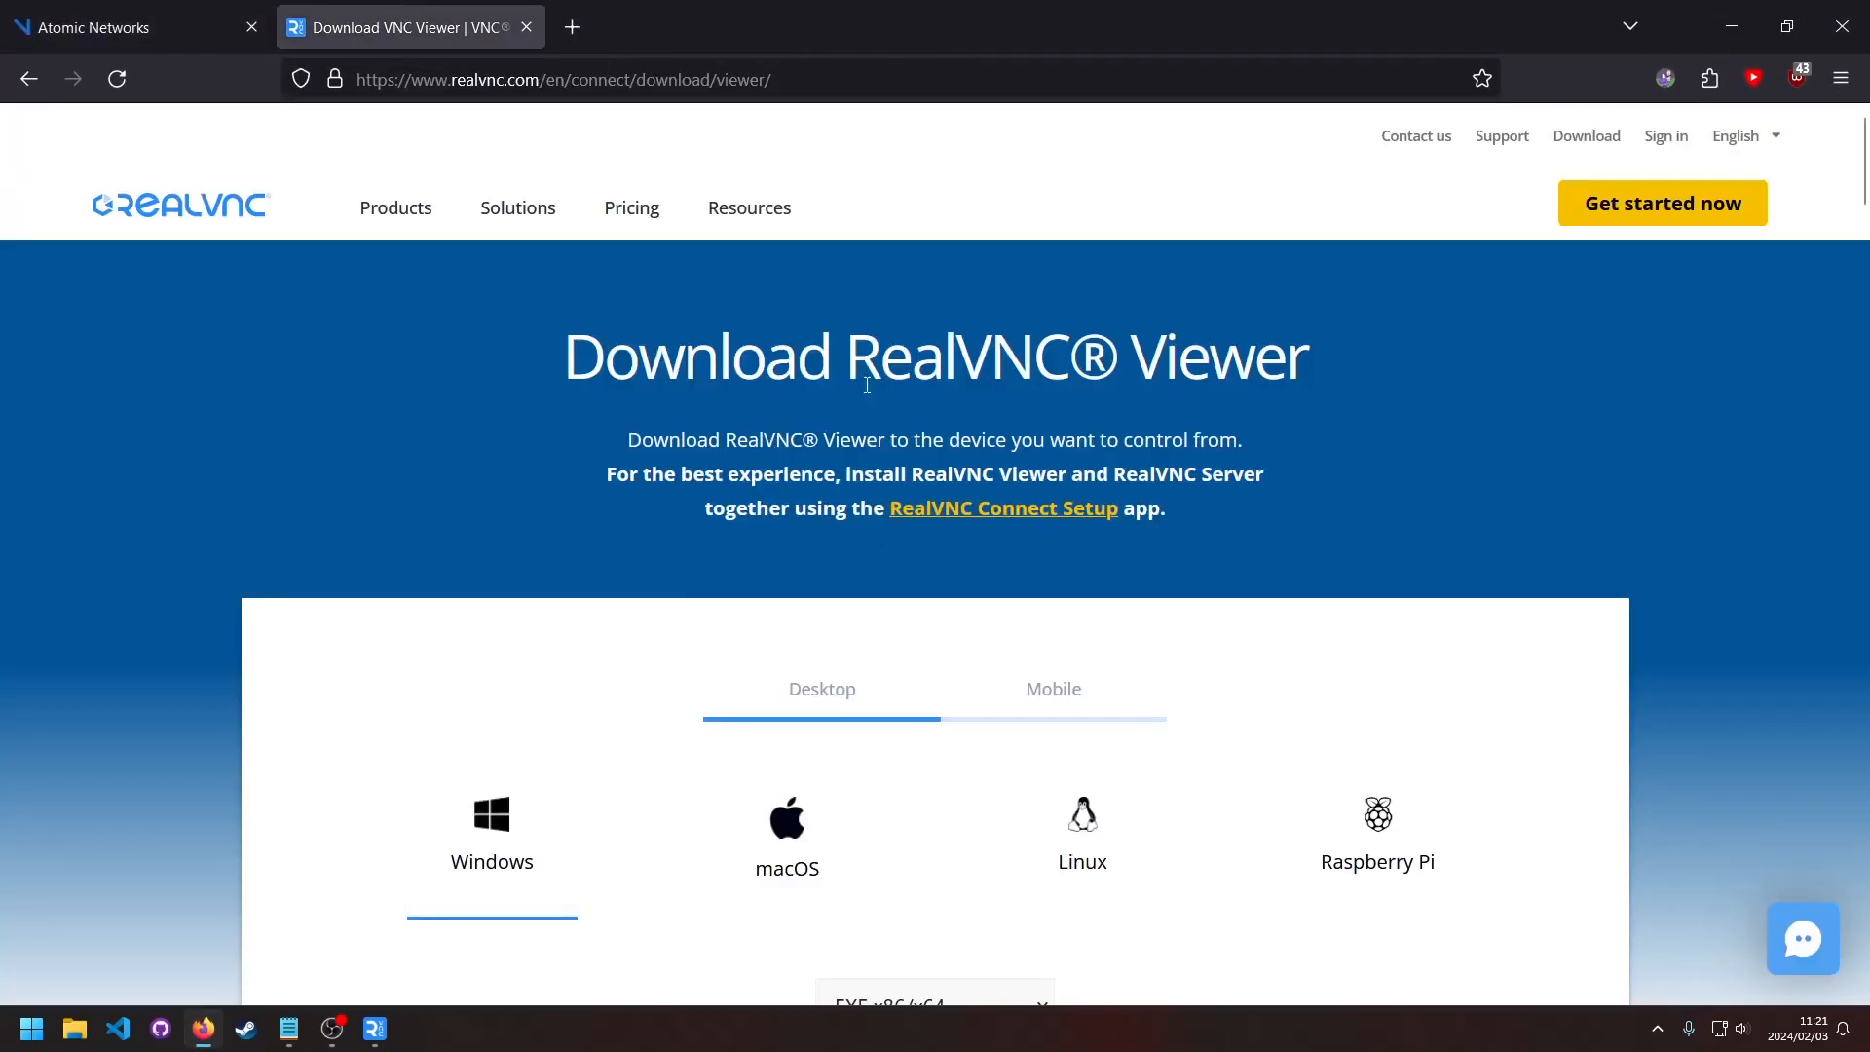
Scroll down the Atomic Networks server overview for the Ubuntu 22.04 VPS
scroll(down, 3)
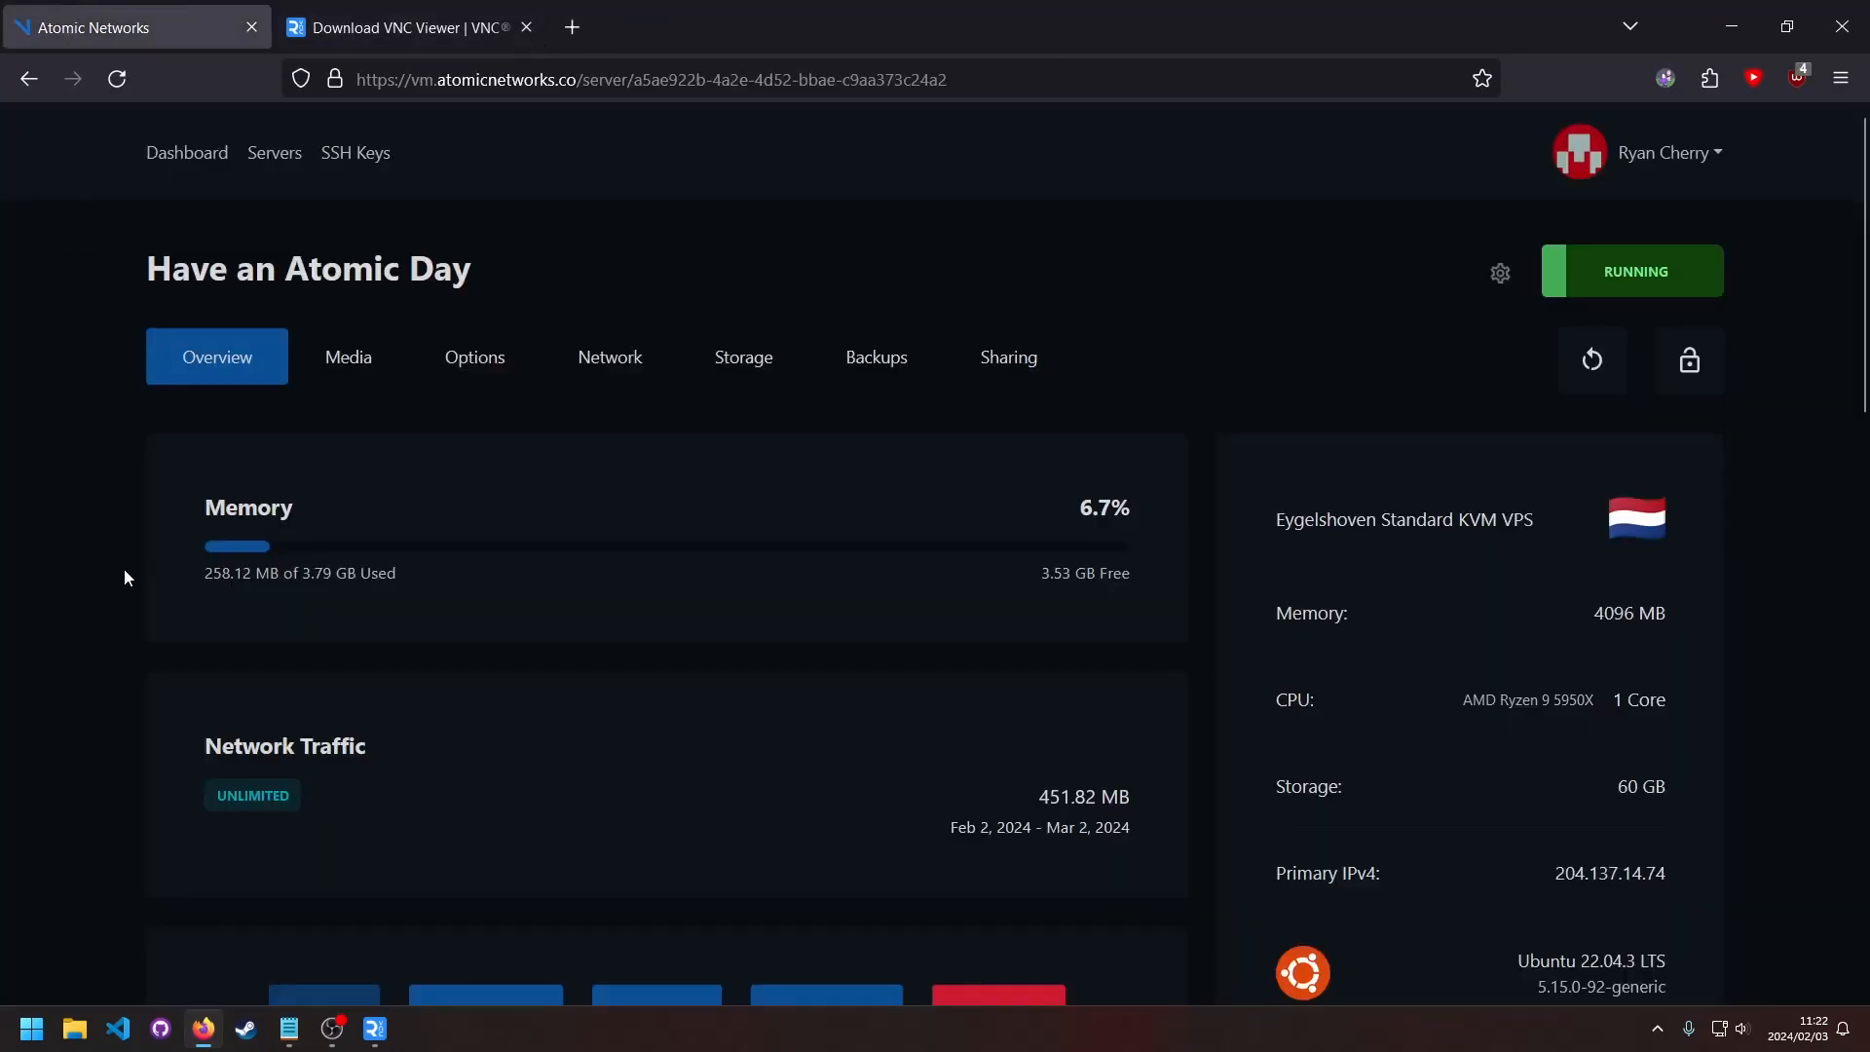
Turn on VNC access in the server's Options to list its IP, port and password
click(473, 357)
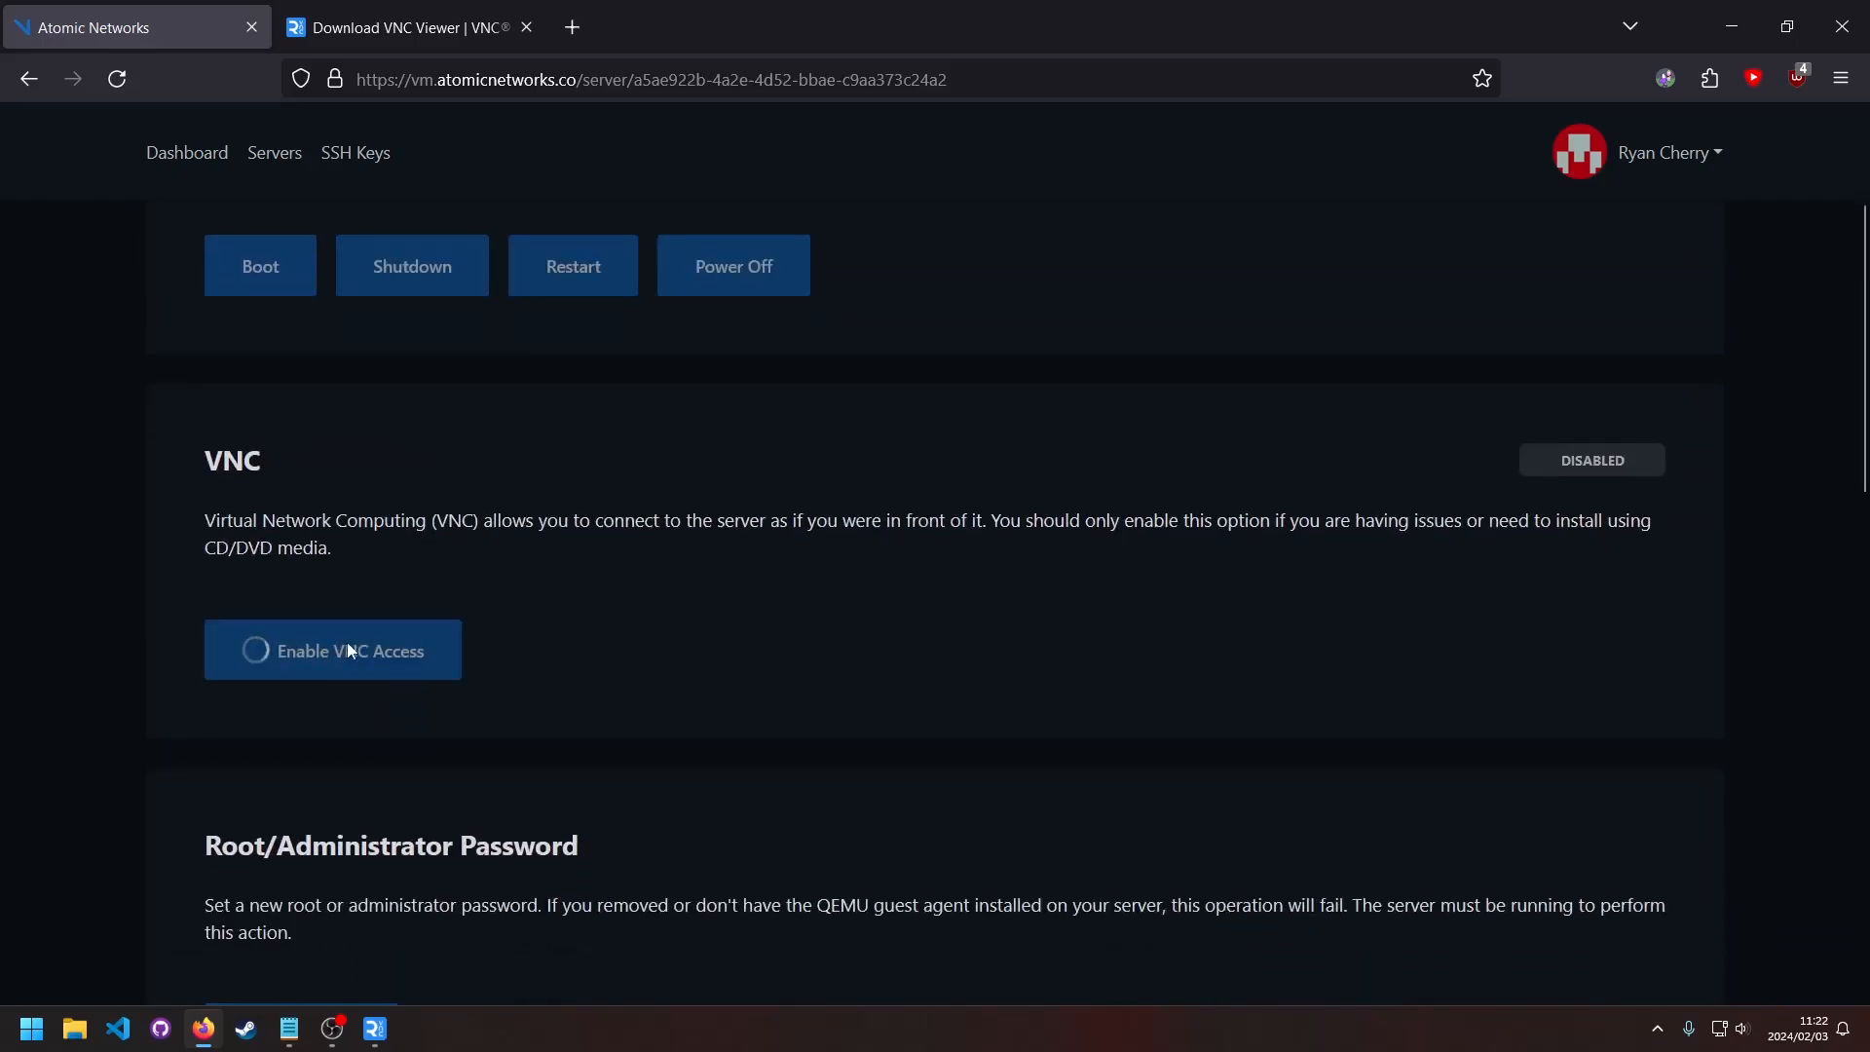
scroll(down, 3)
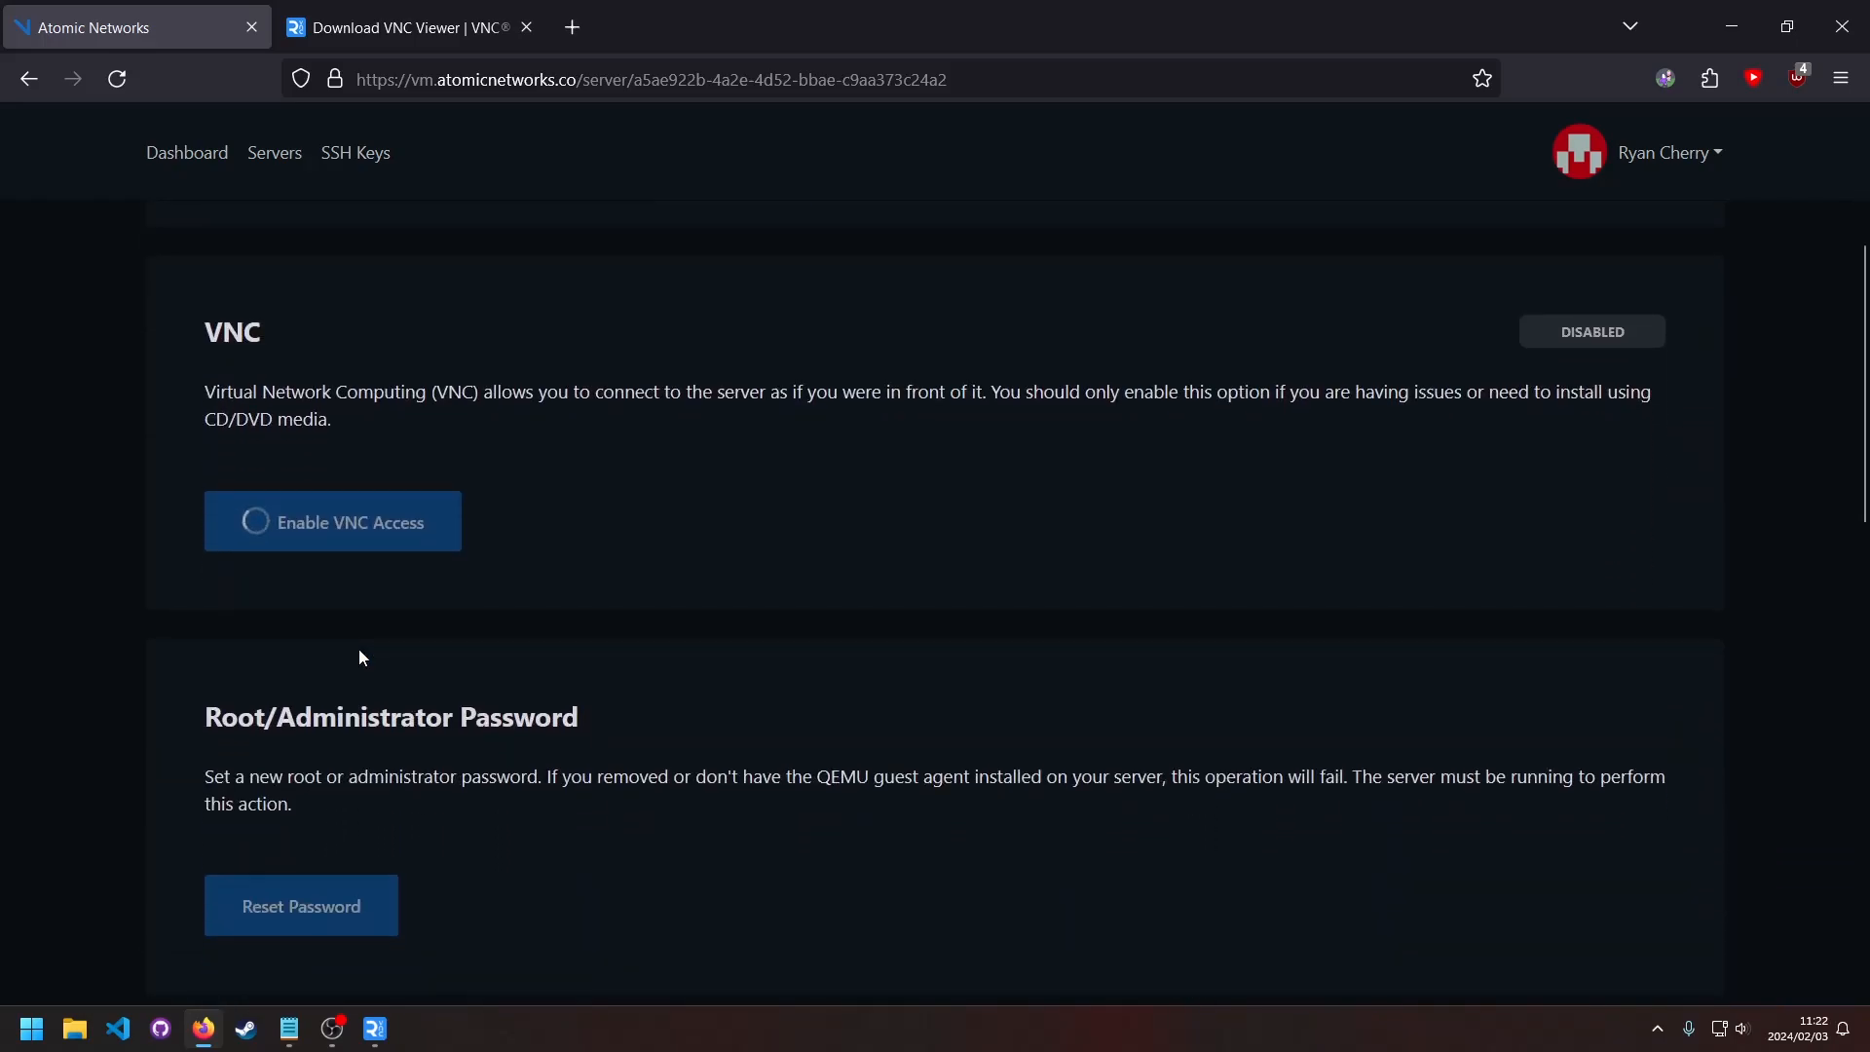
click(331, 521)
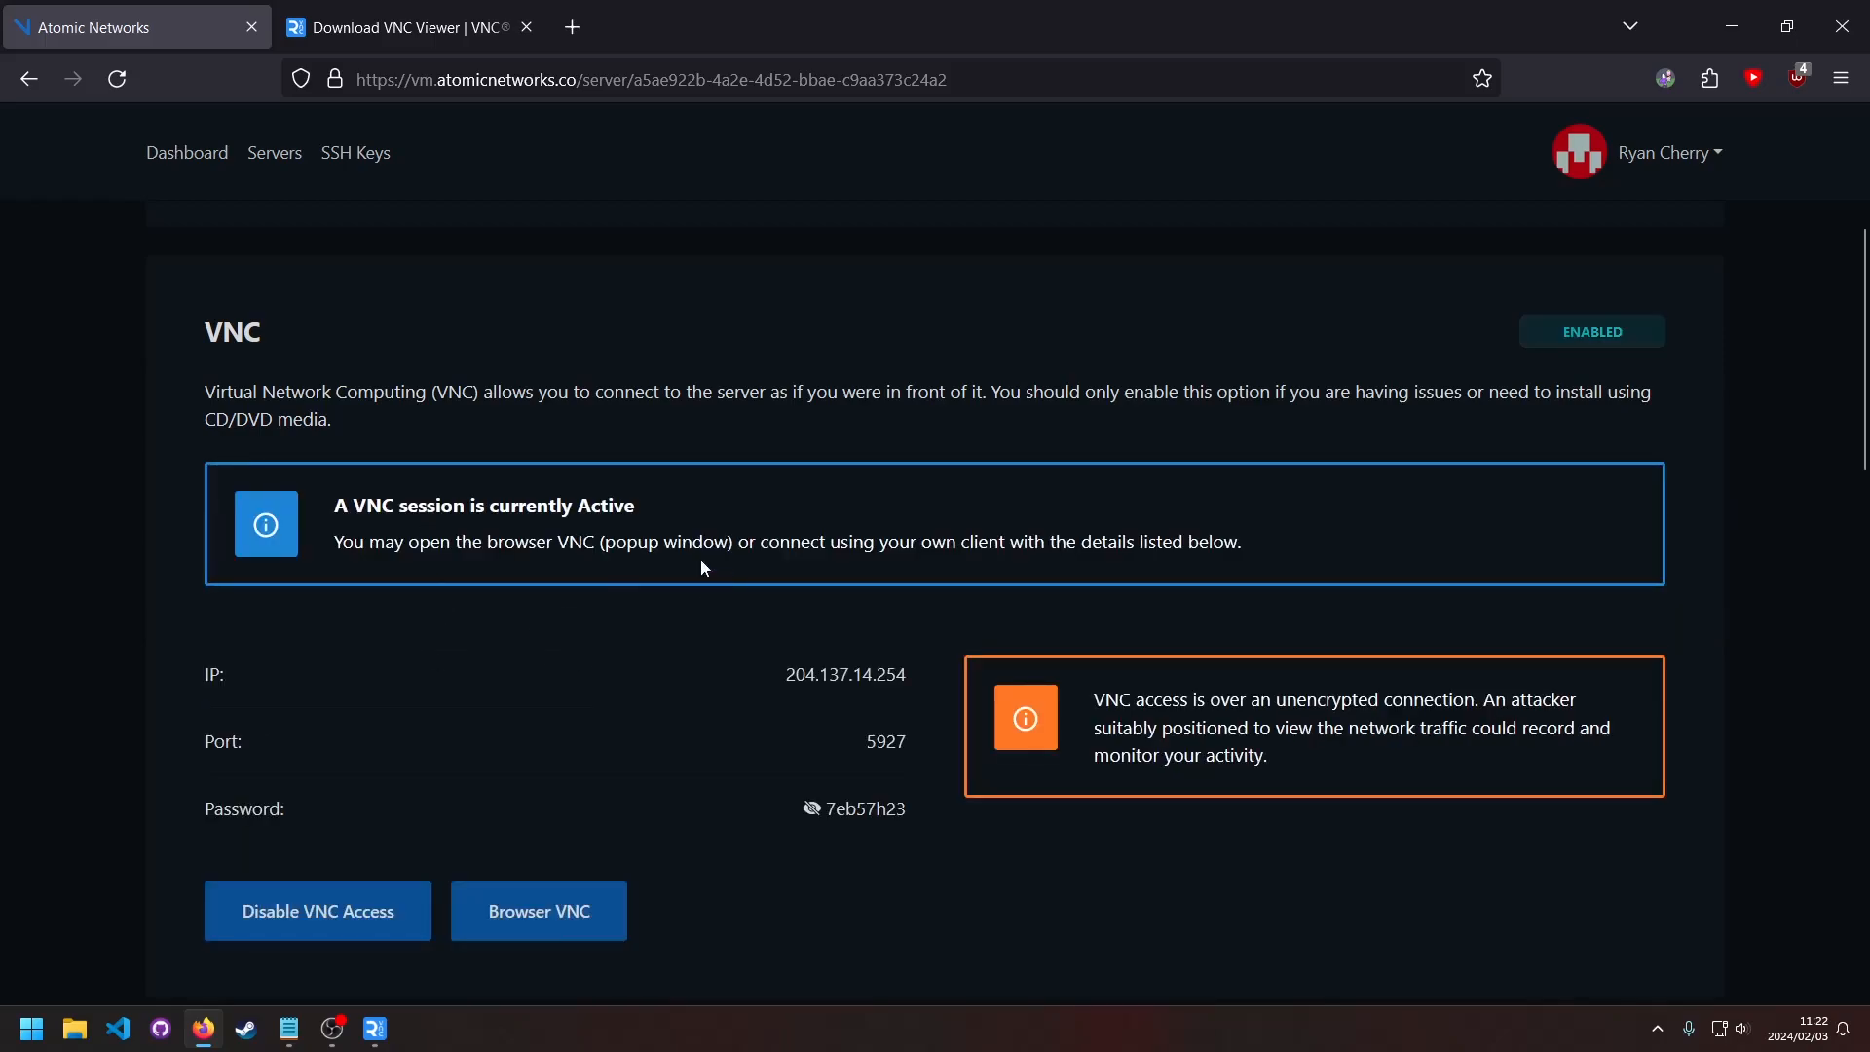
Connect RealVNC Viewer to 204.137.14.254 with the VNC password, accepting the unencrypted warning
double_click(844, 674)
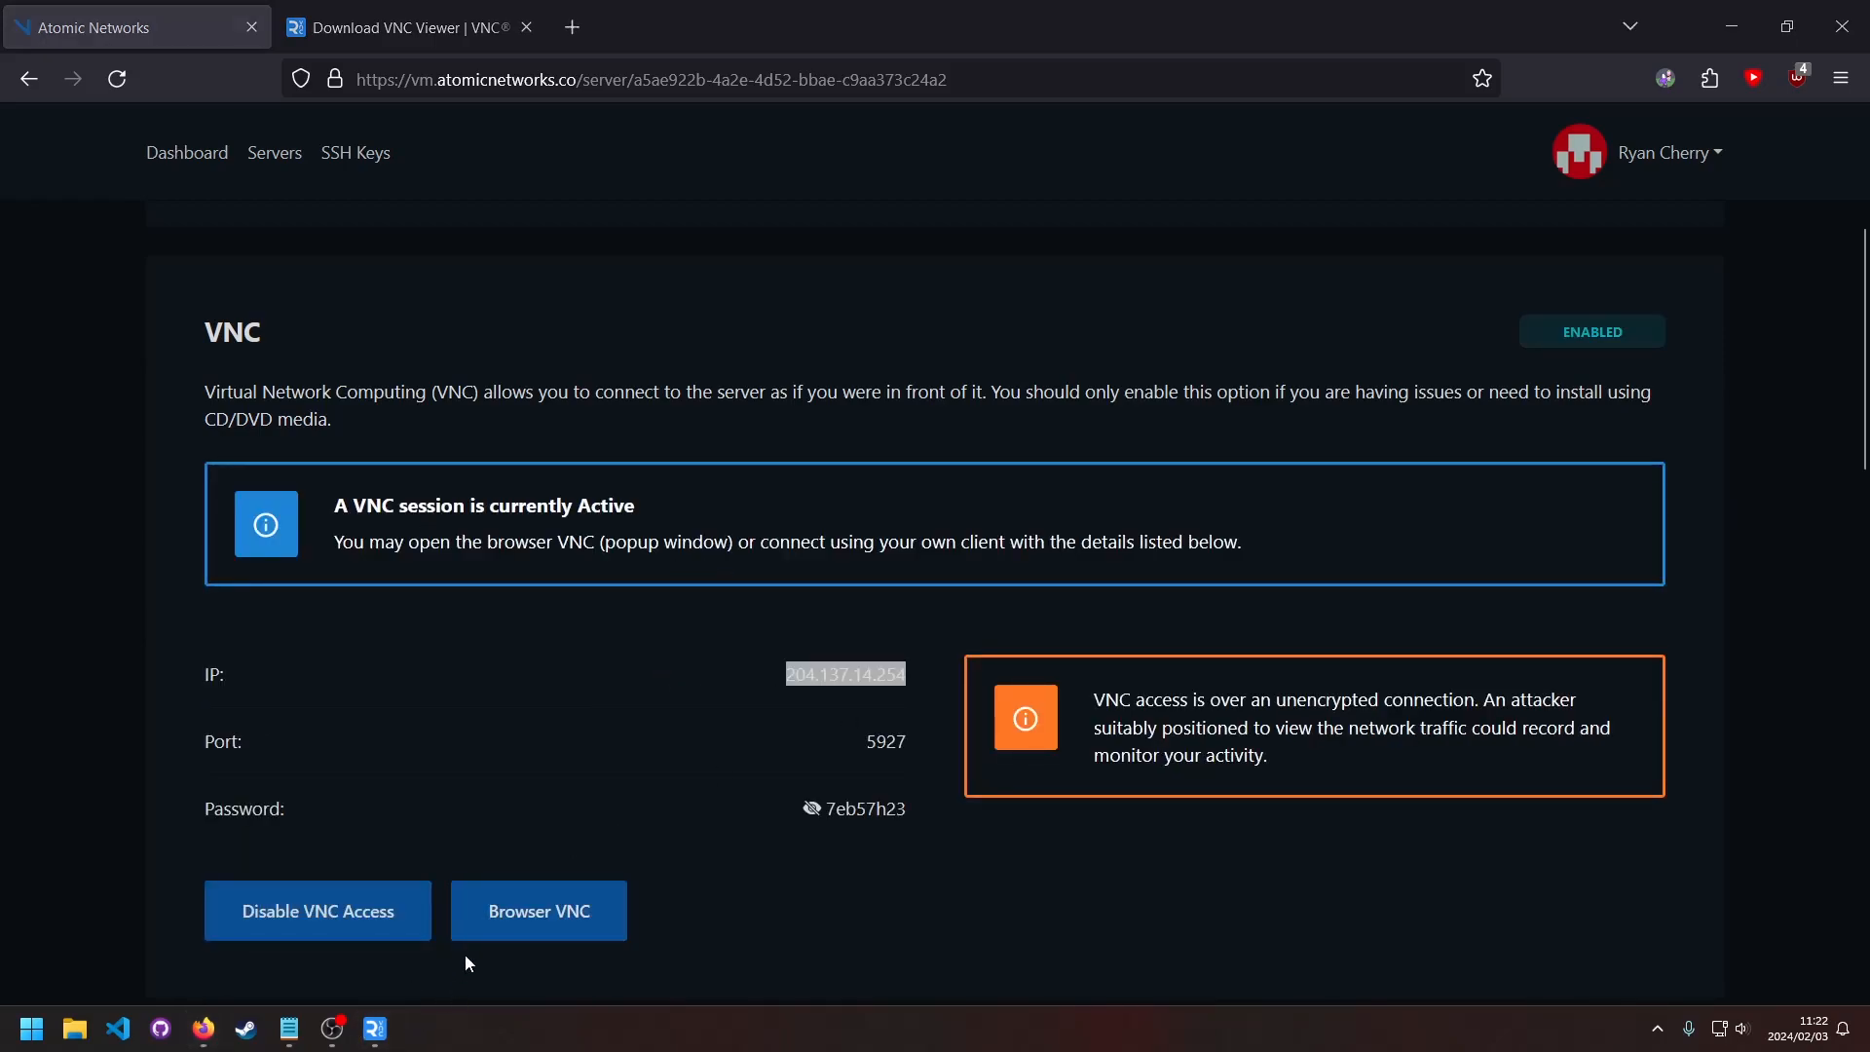
click(376, 1027)
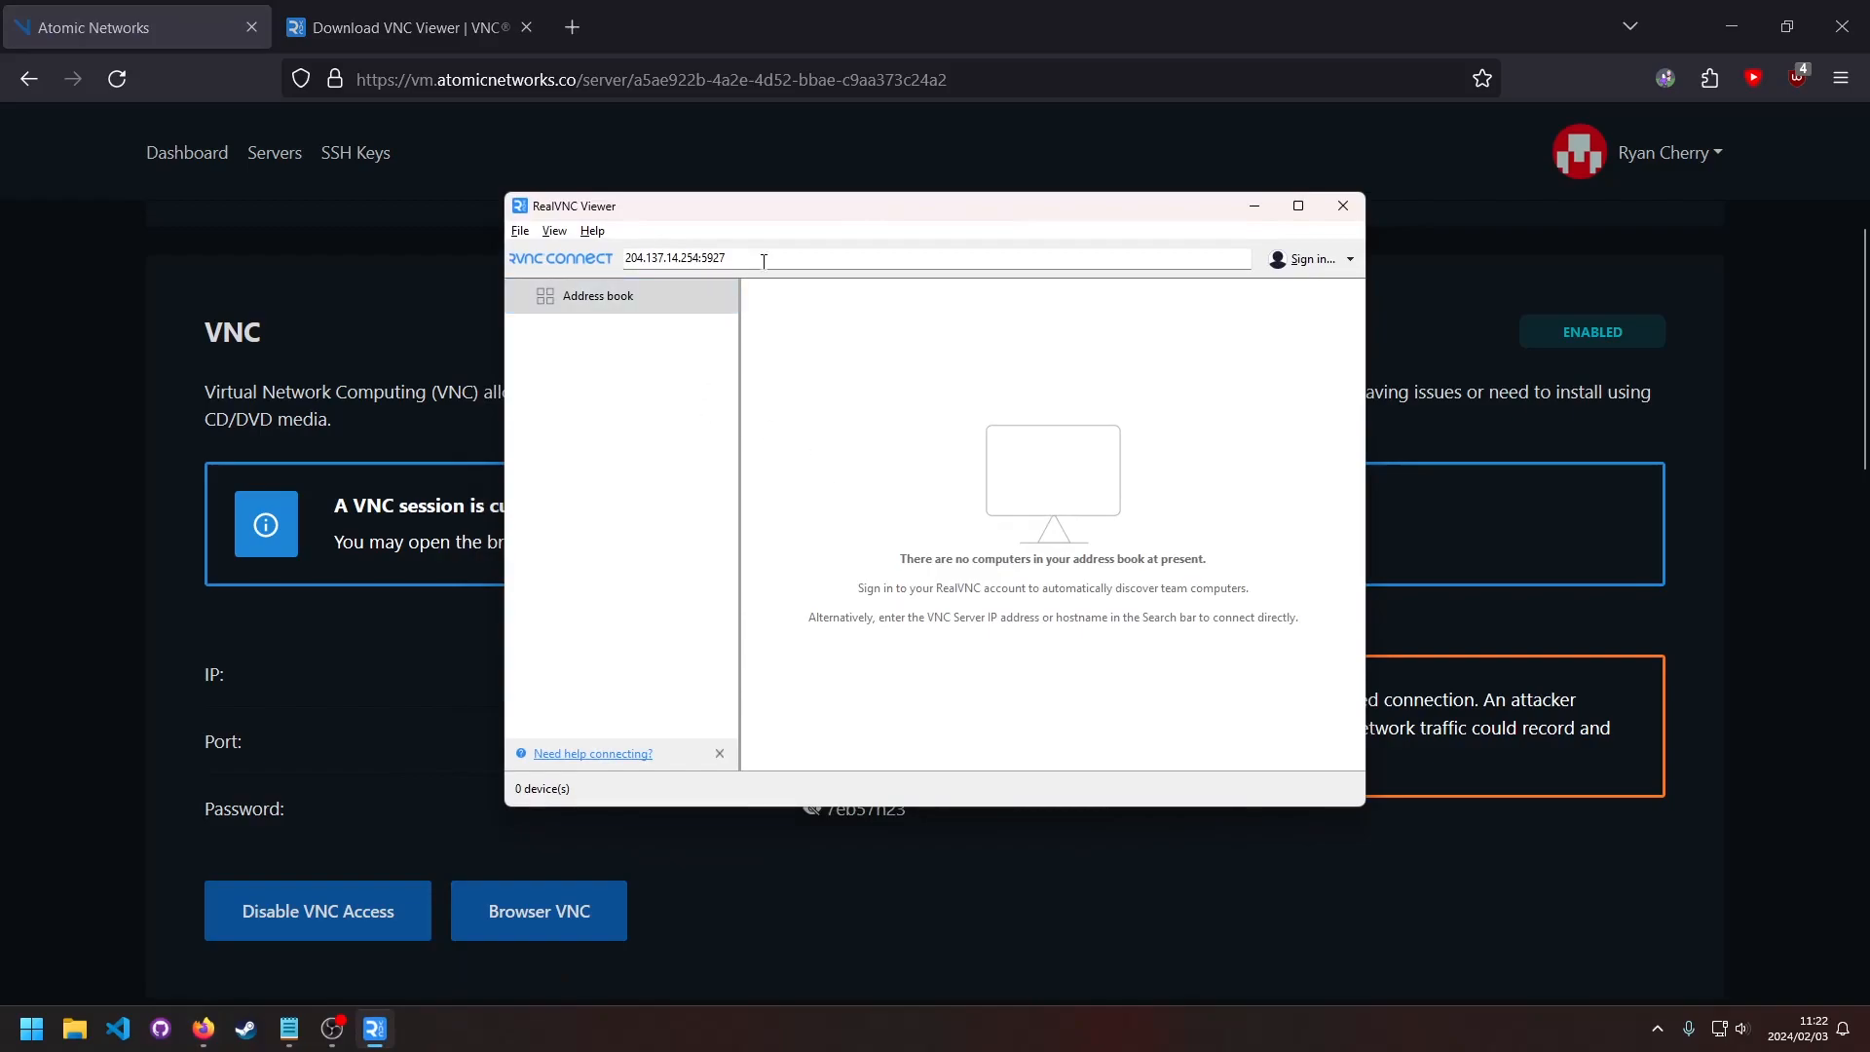
click(1340, 206)
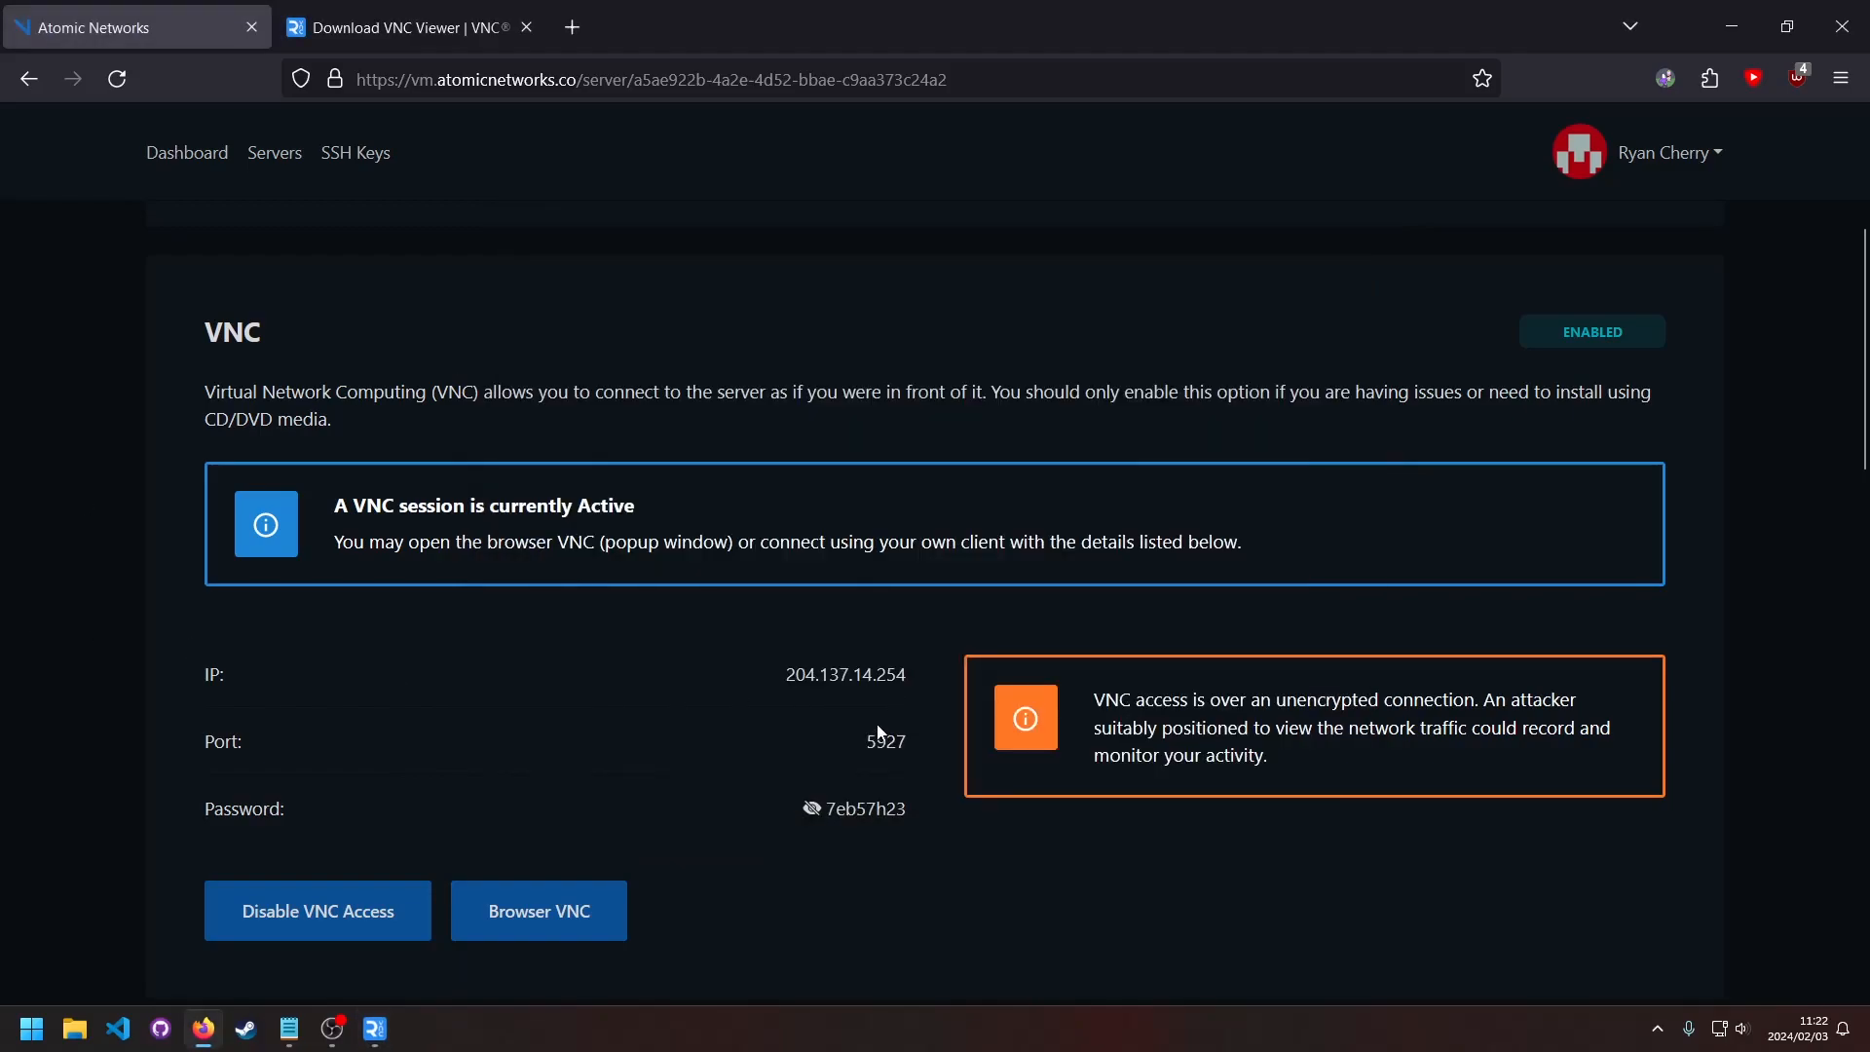
text(204.137.14.254)
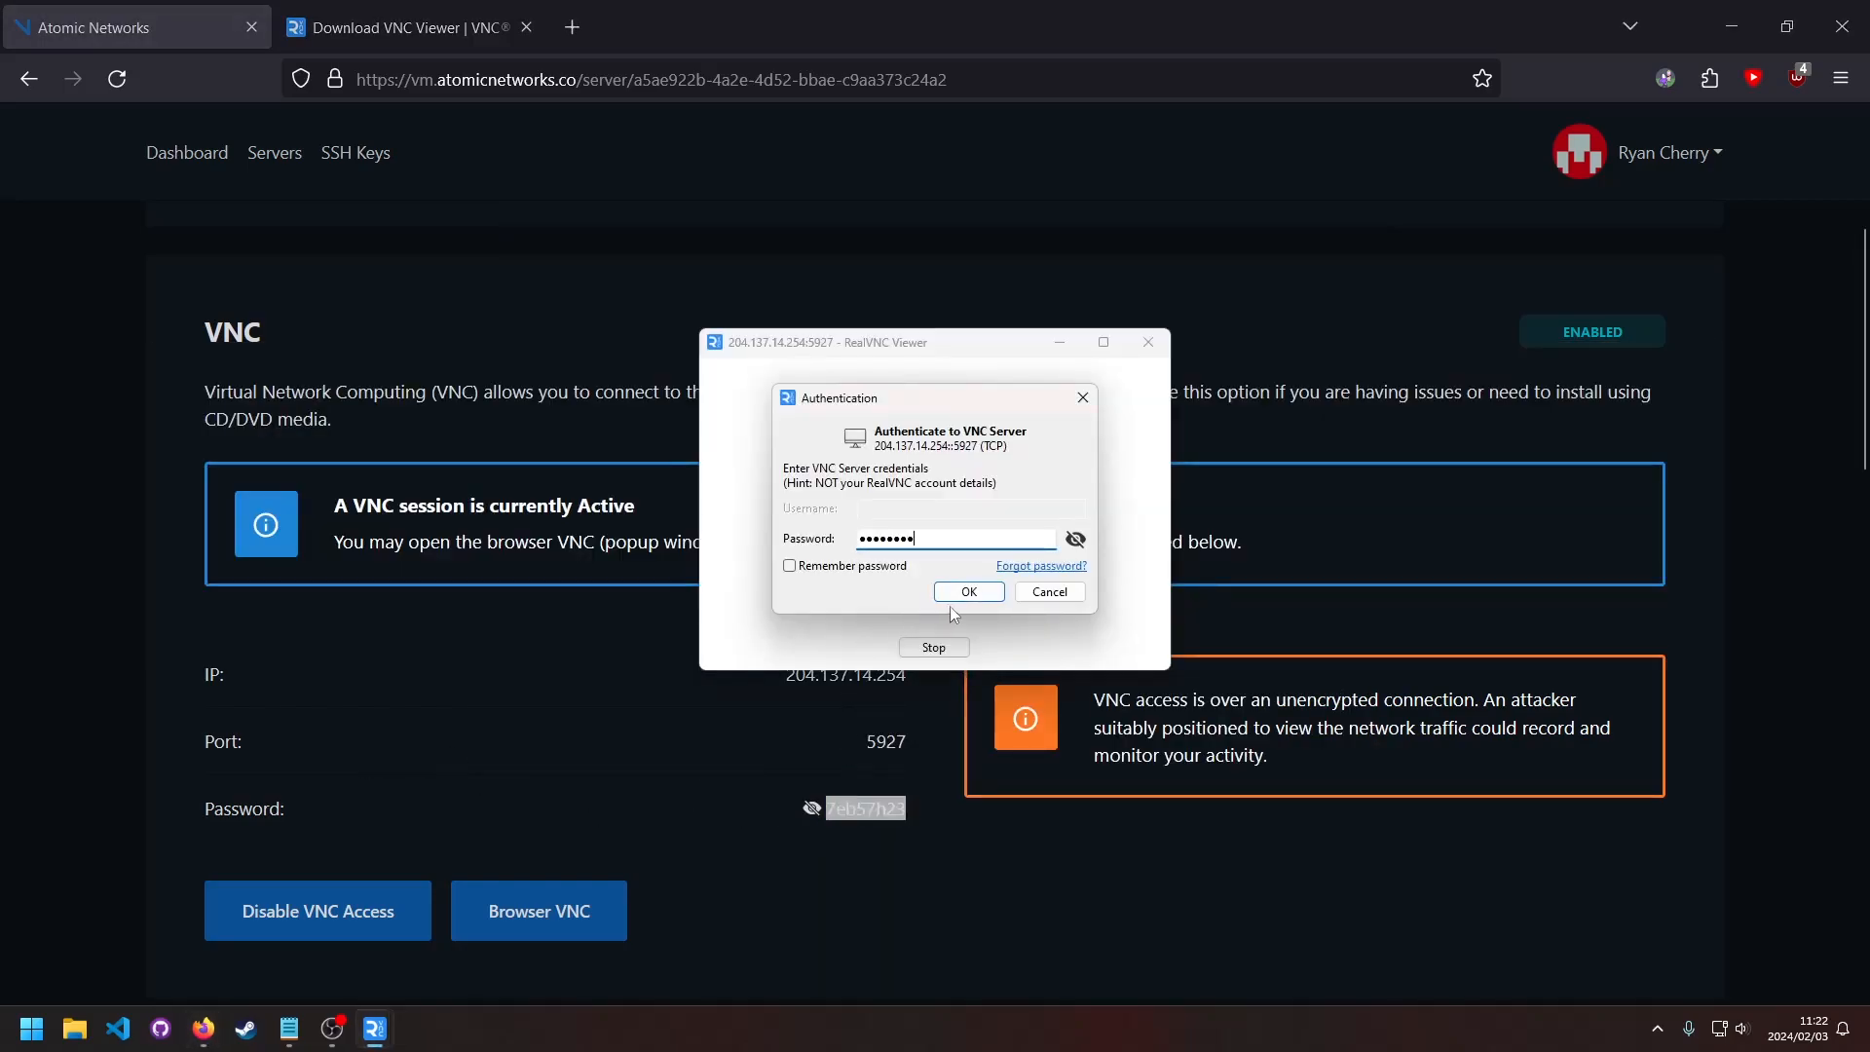
click(968, 591)
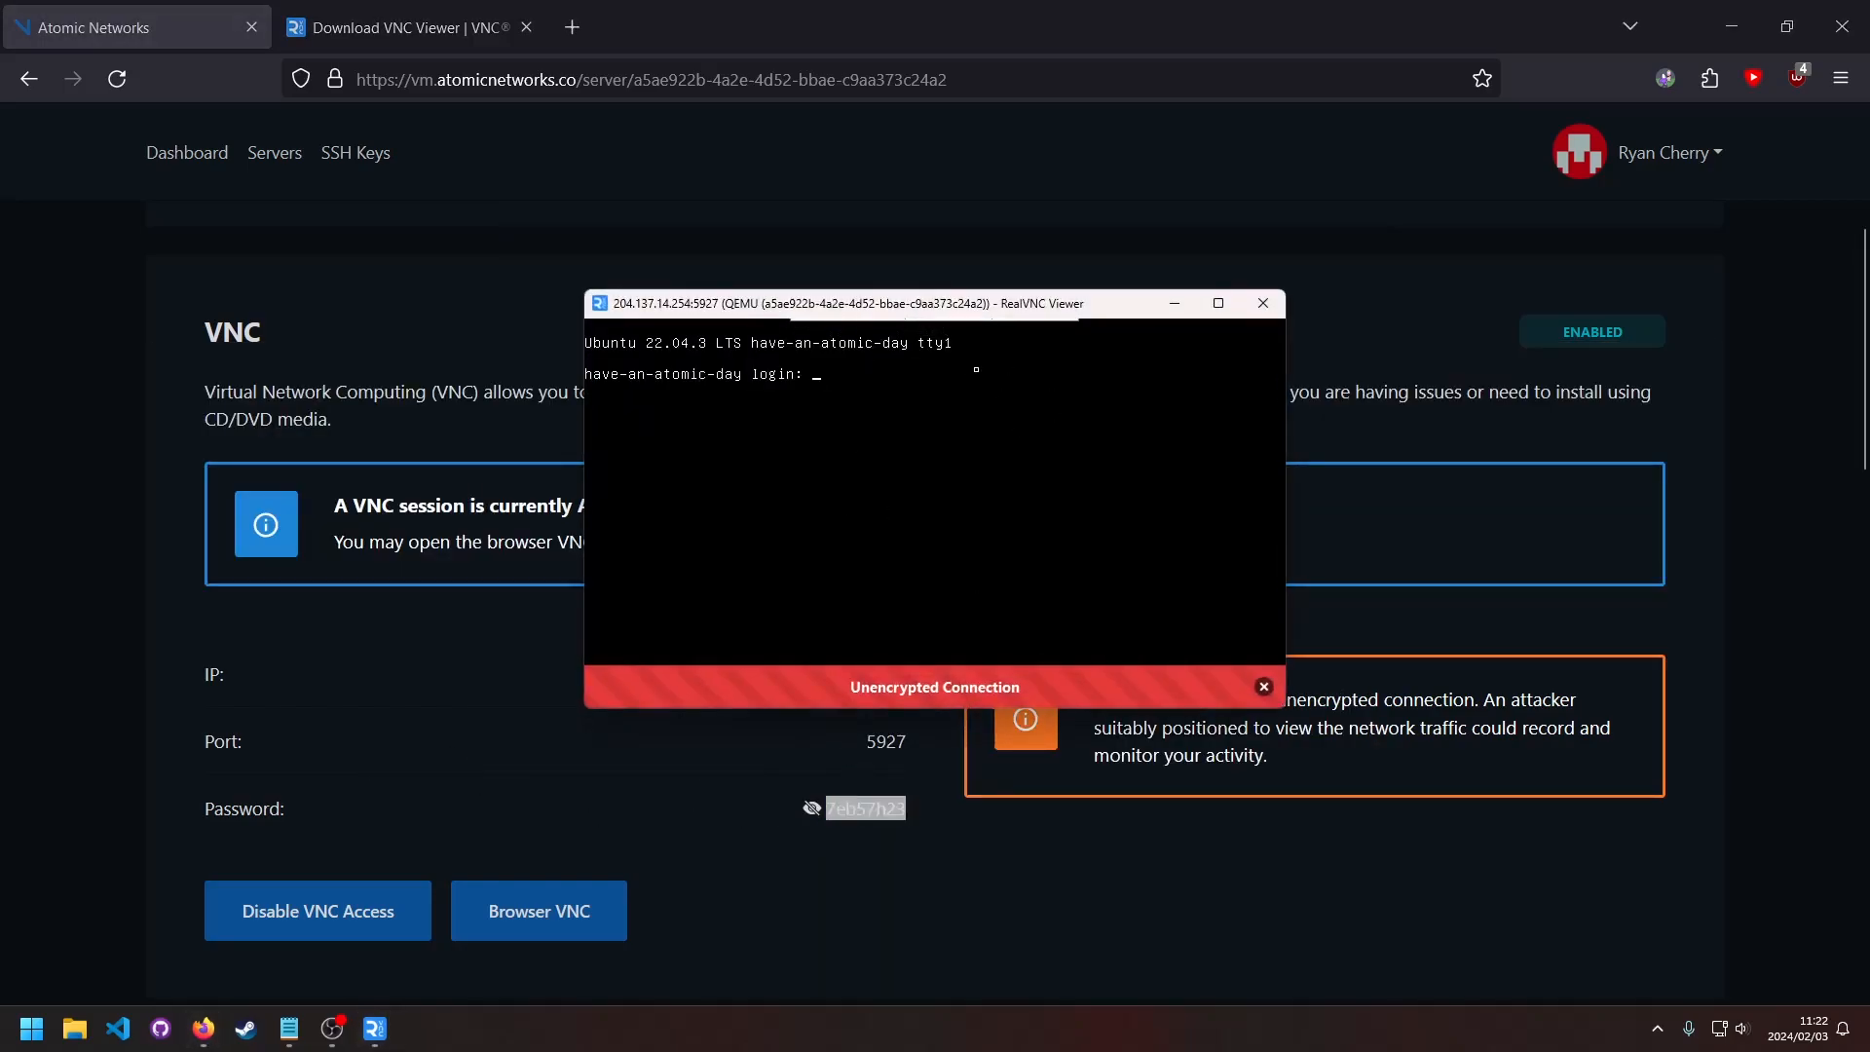
click(1263, 687)
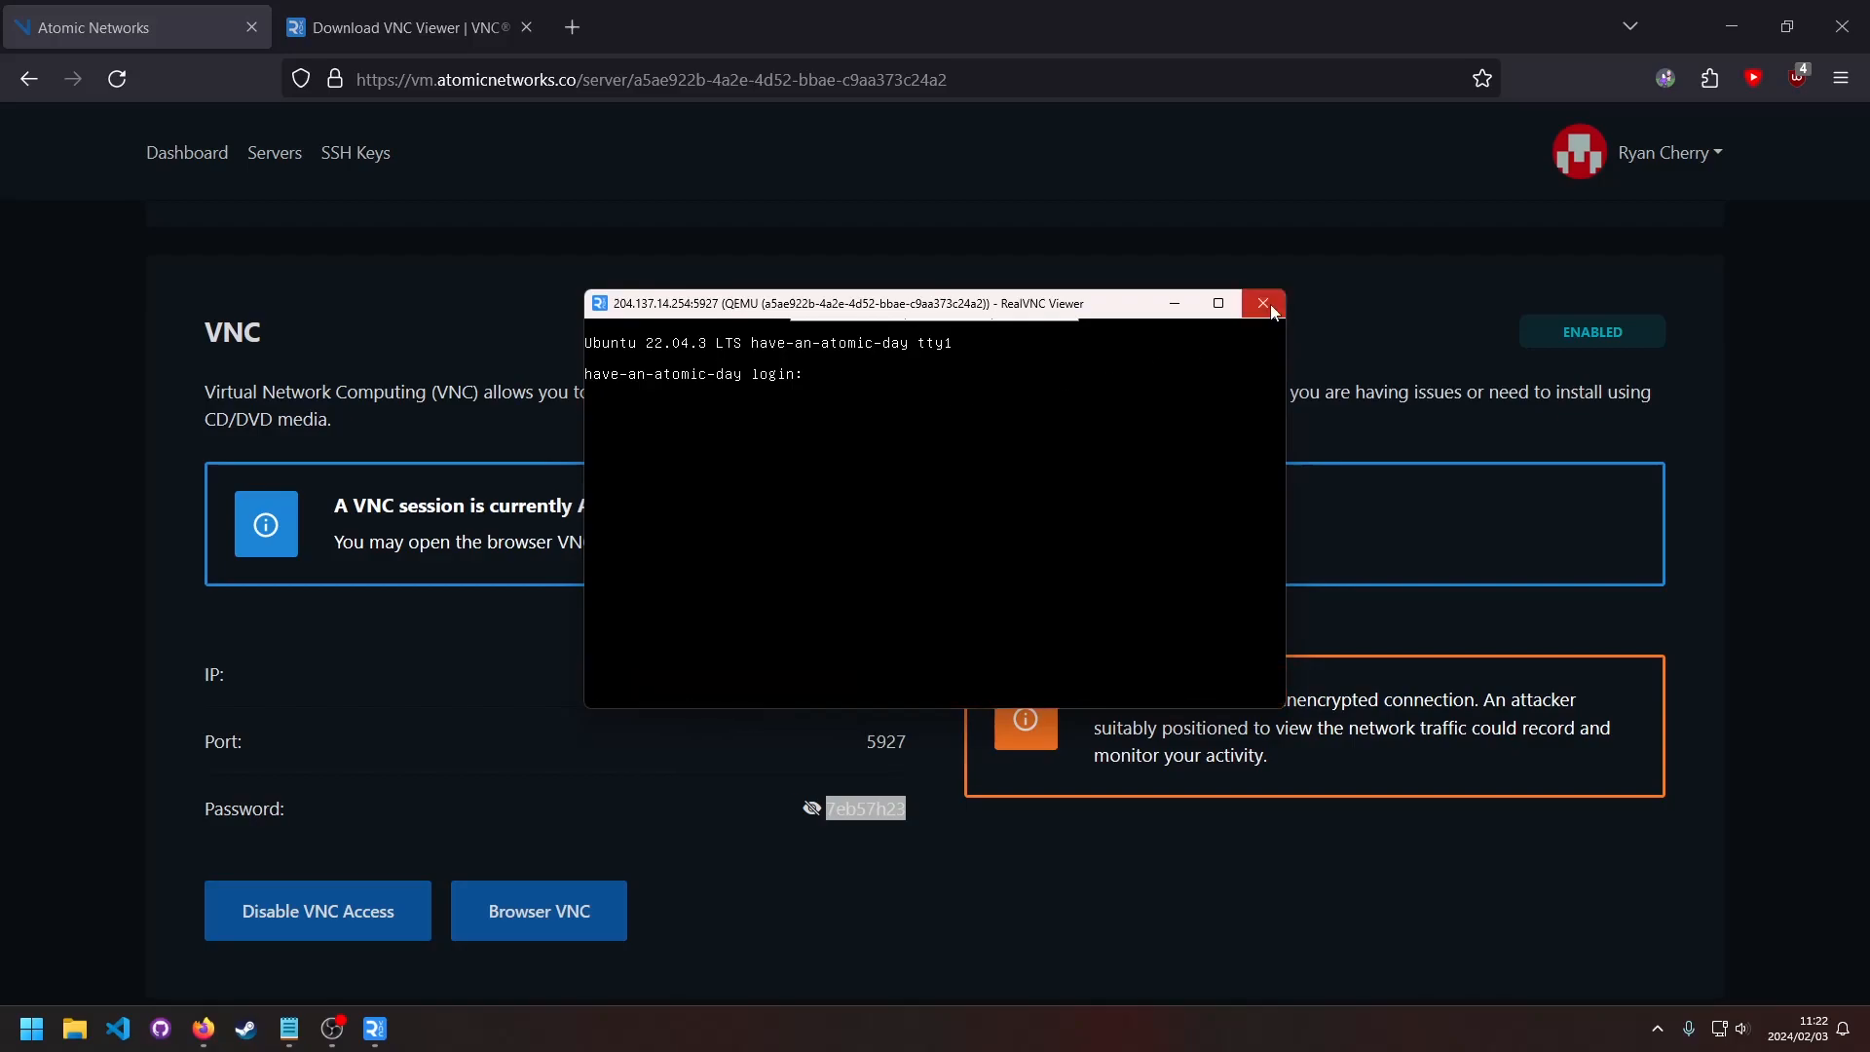
Close the RealVNC session and bring up the panel's browser VNC console
click(1262, 303)
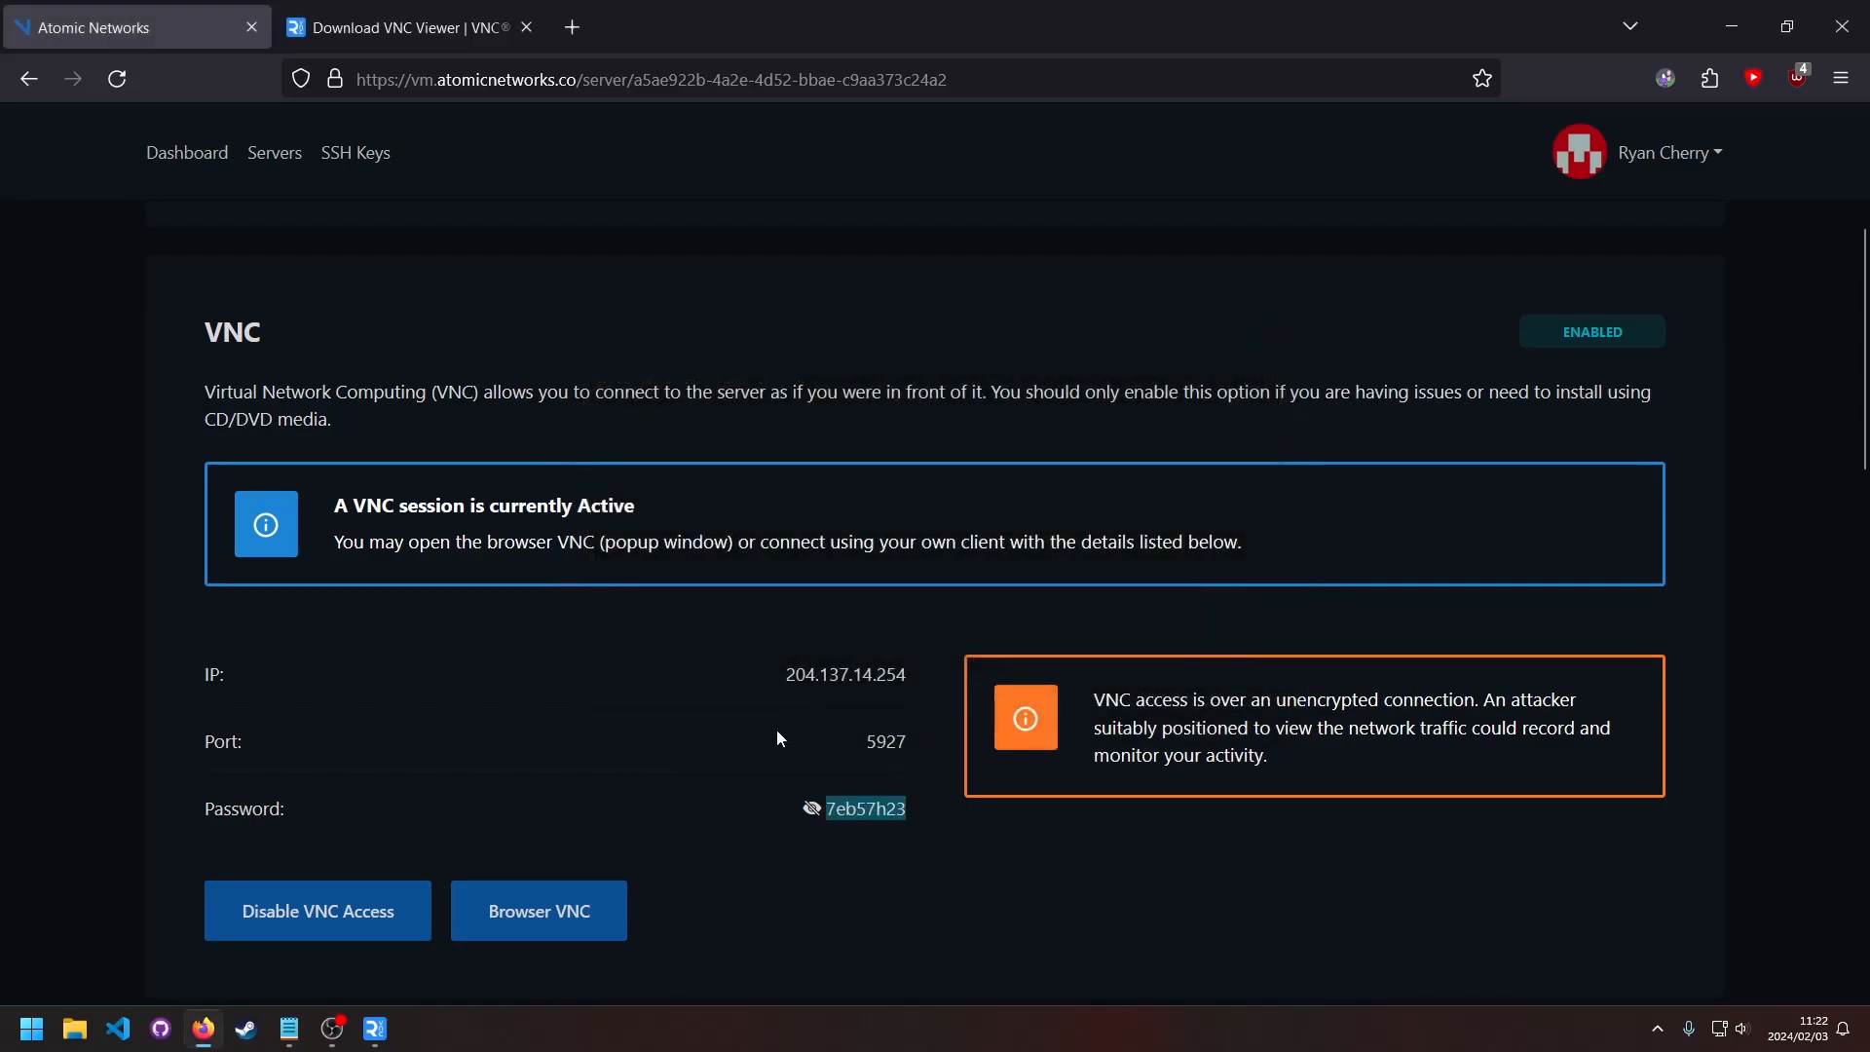
scroll(down, 3)
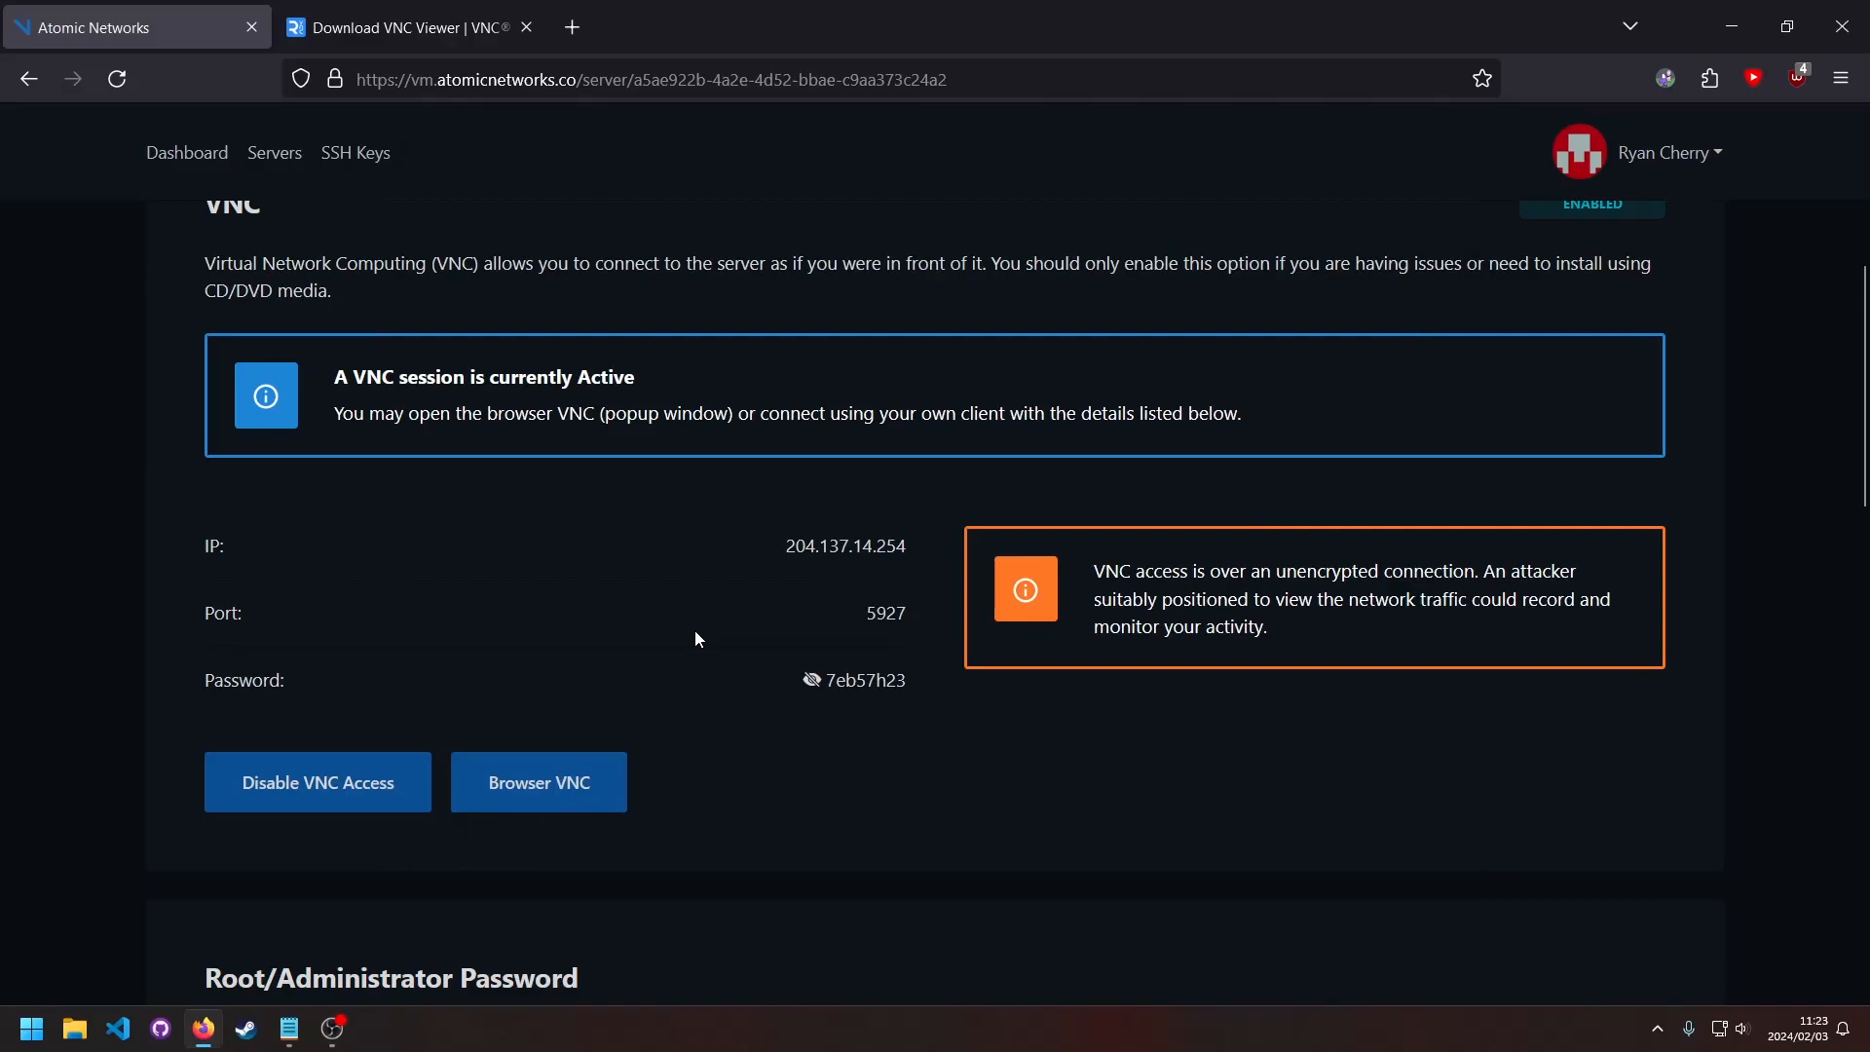
click(537, 781)
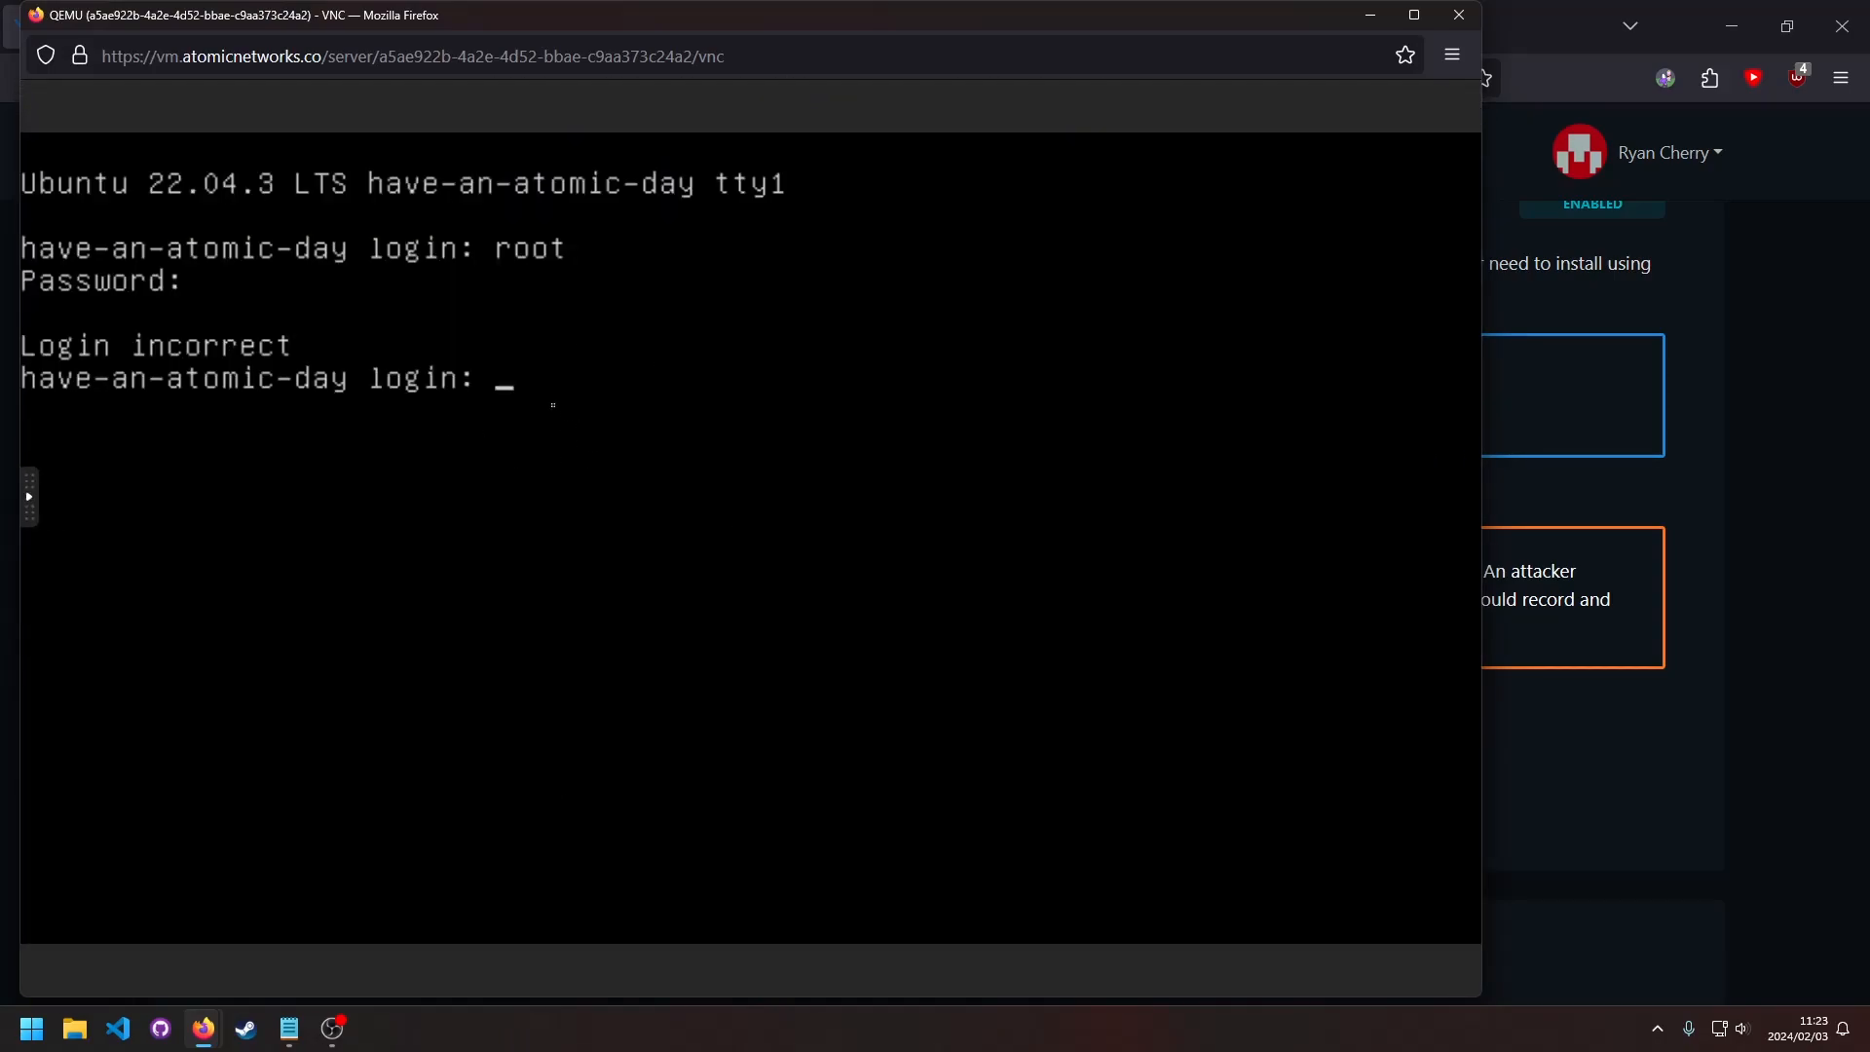
Enter 'root' as the username at the console's login prompt
text(root)
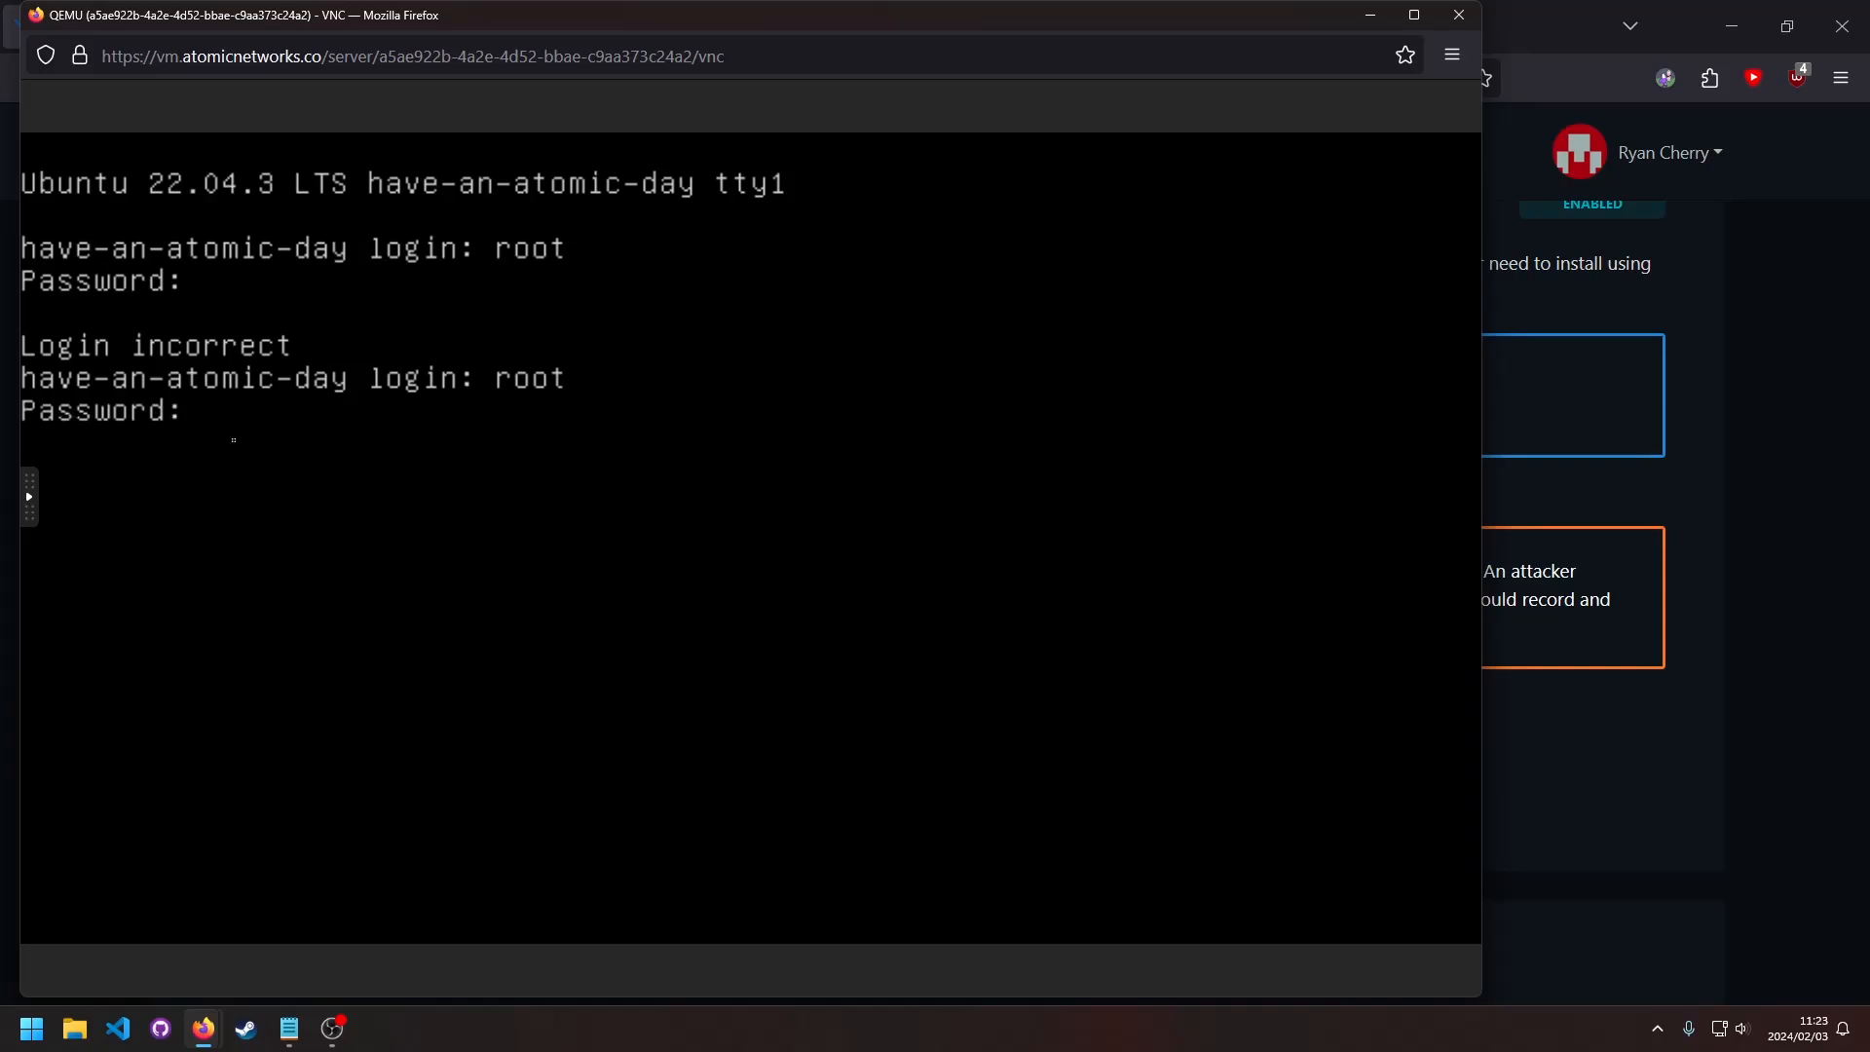